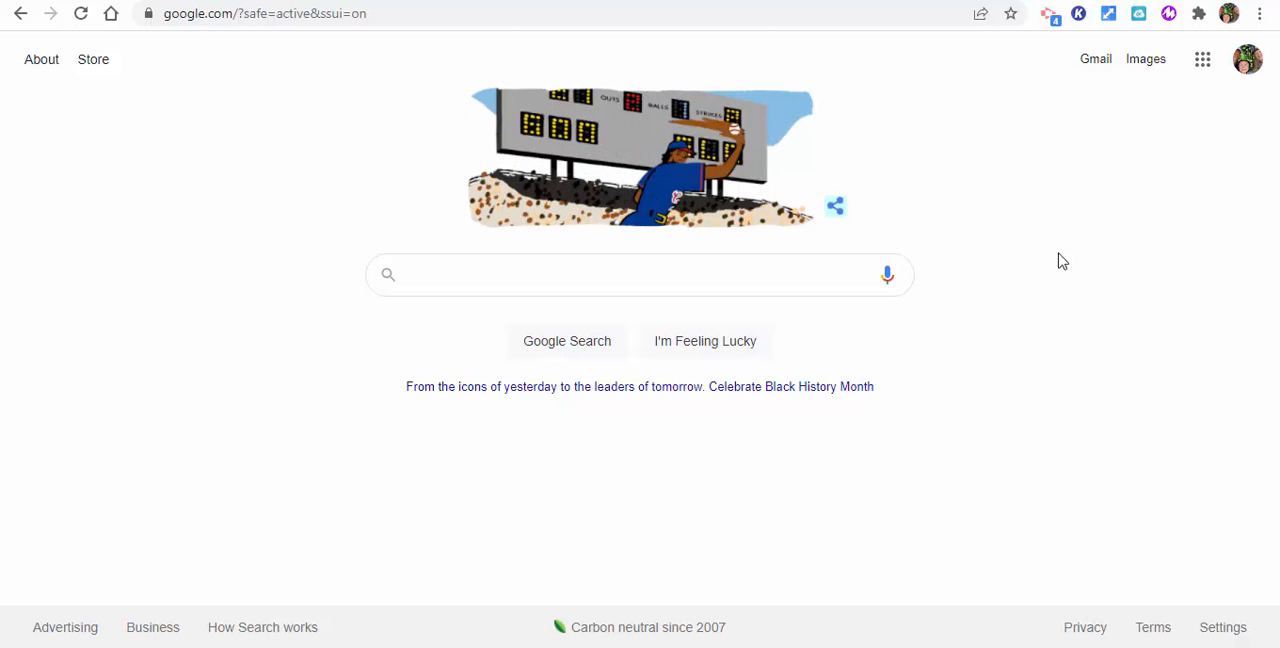
pyautogui.moveTo(1260, 14)
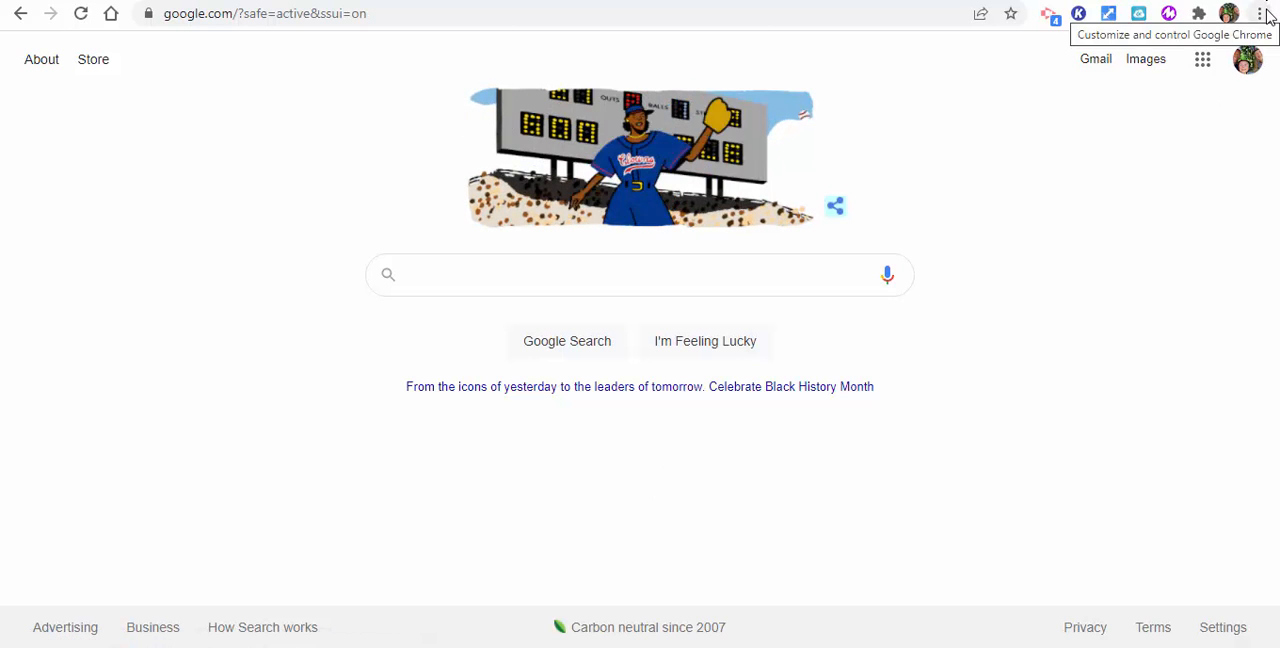
# Reach the Security and Privacy page of Chrome settings via the main menu.
pyautogui.click(1260, 16)
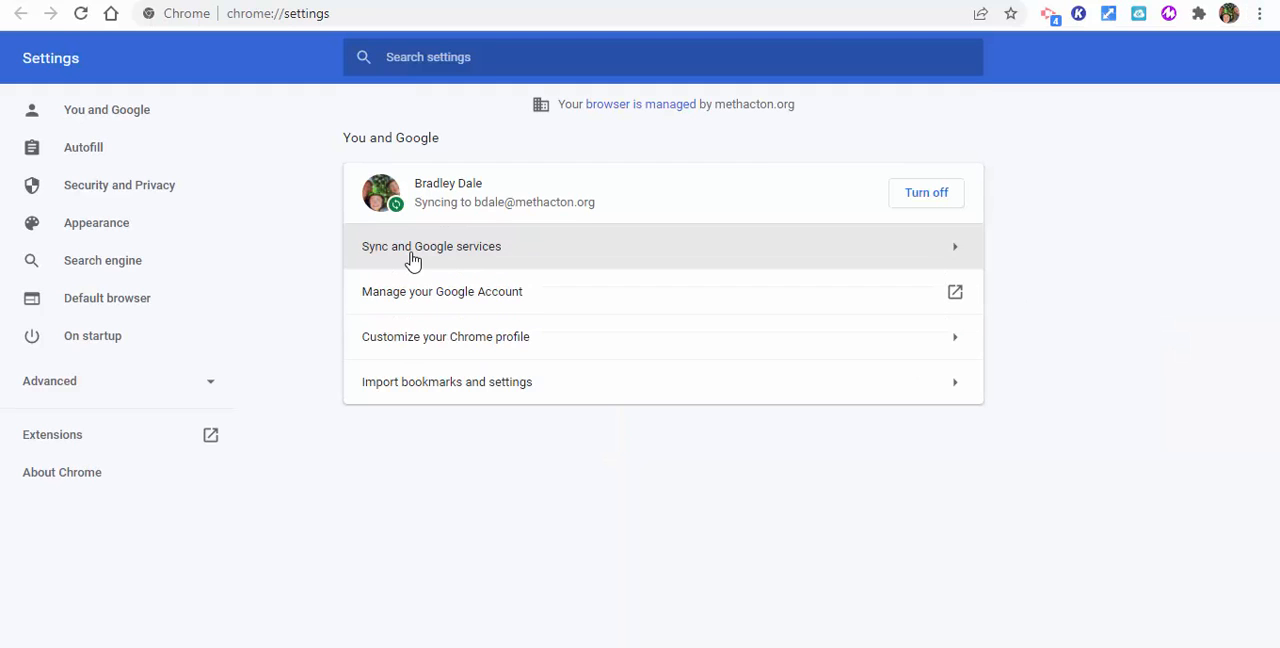
pyautogui.moveTo(232, 228)
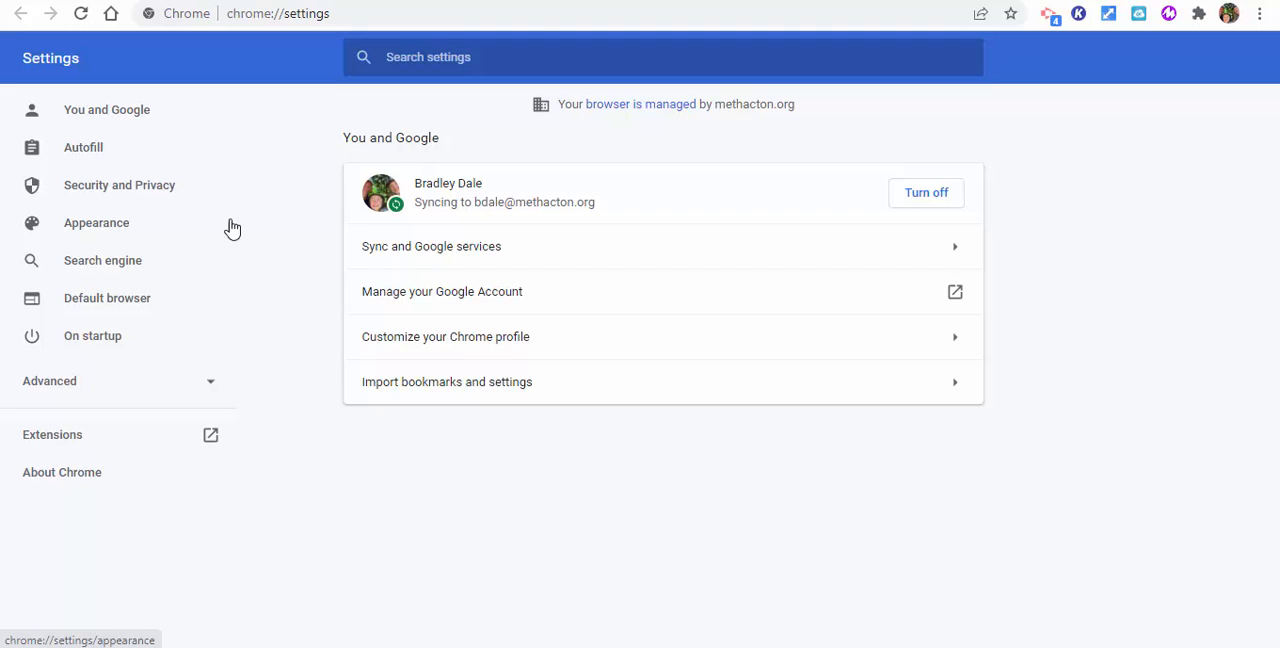
pyautogui.click(120, 184)
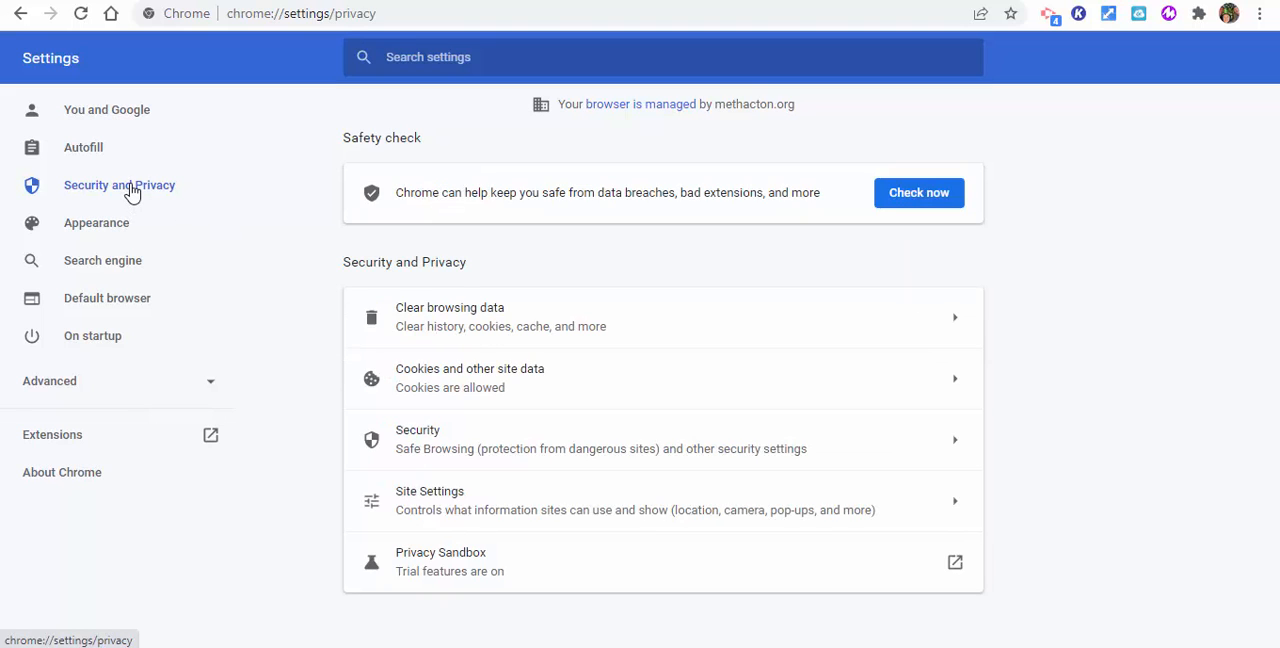
# Clear cached images and files for All time, leaving history and cookies checked off.
pyautogui.click(448, 316)
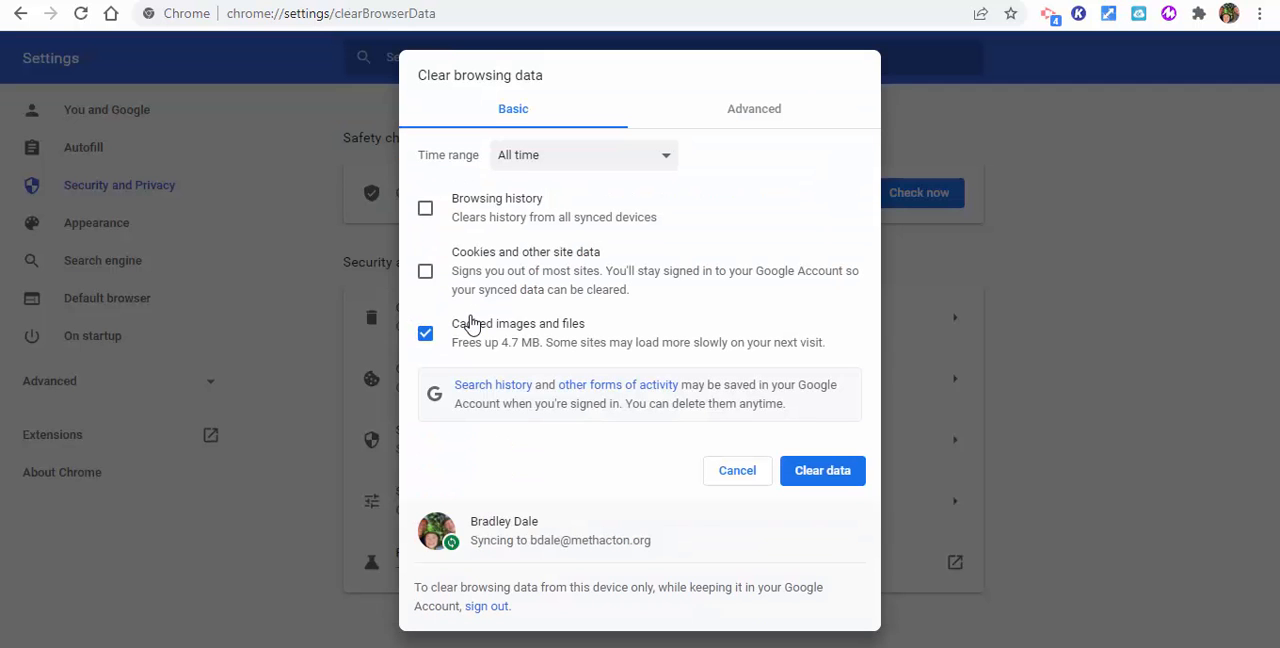
pyautogui.moveTo(462, 358)
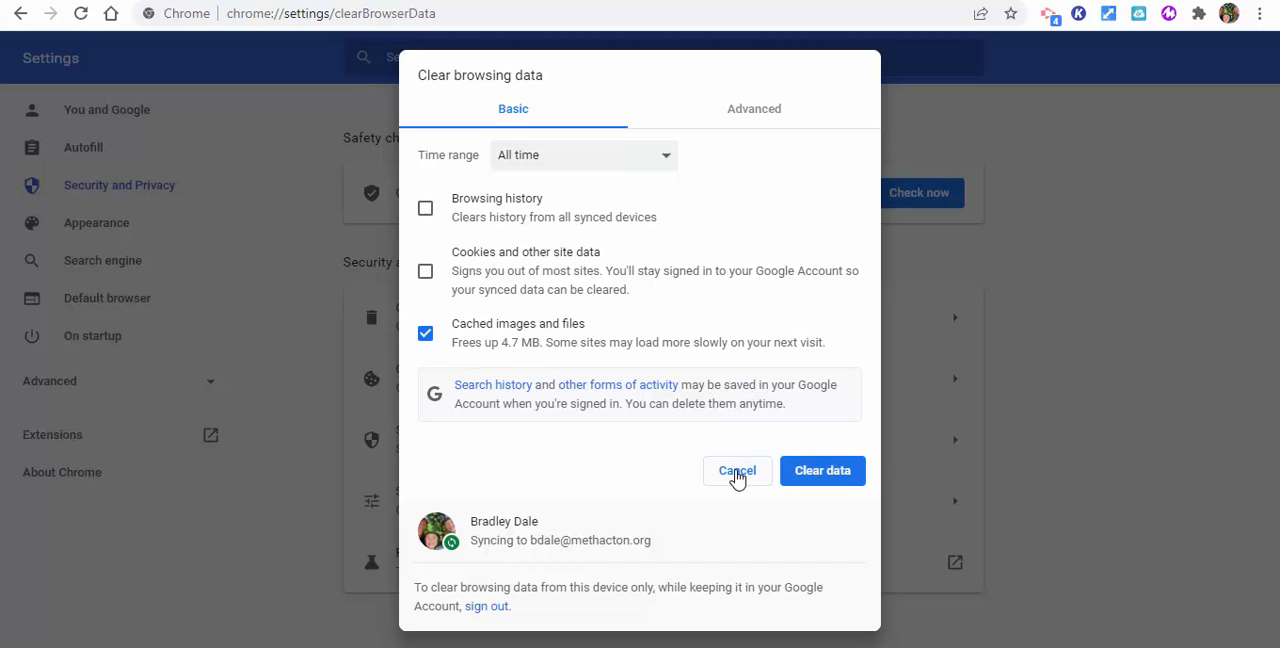
pyautogui.click(736, 470)
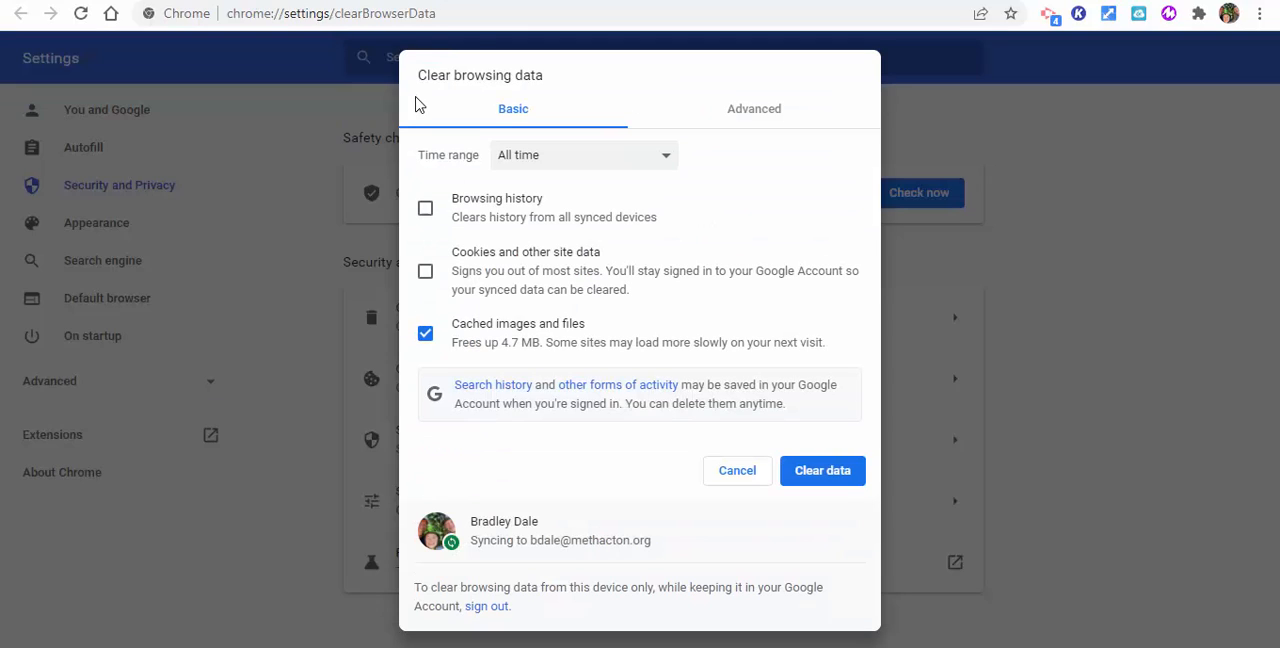
pyautogui.moveTo(822, 470)
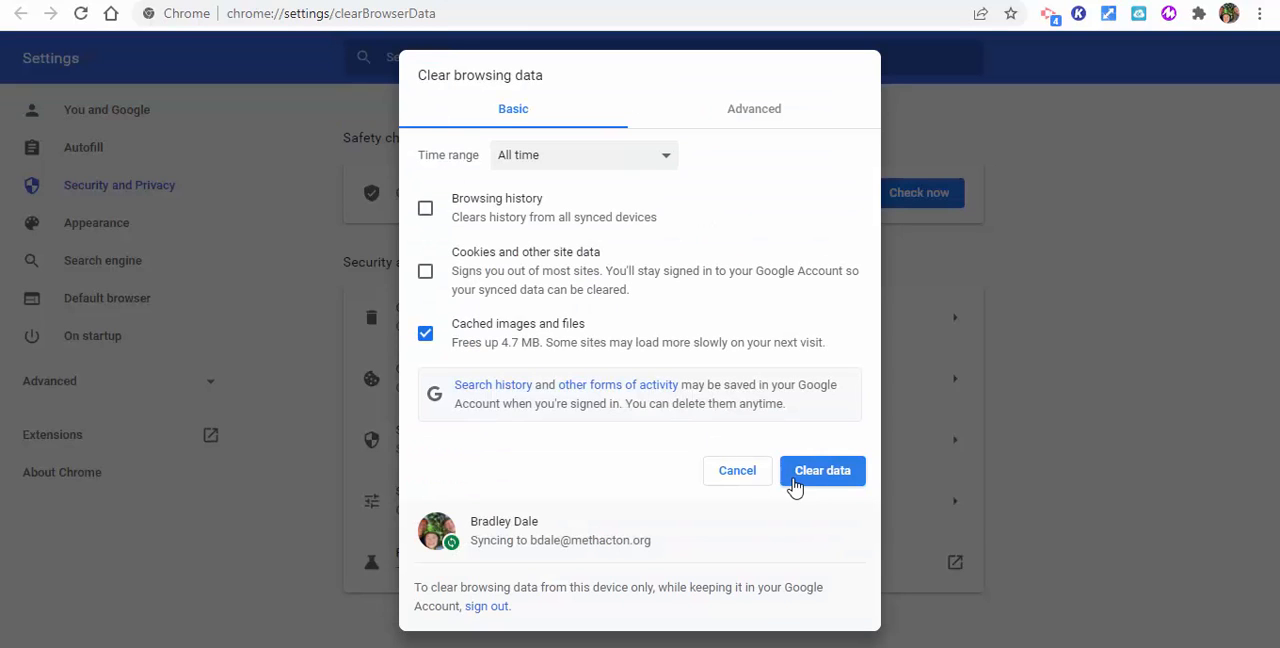
pyautogui.click(822, 470)
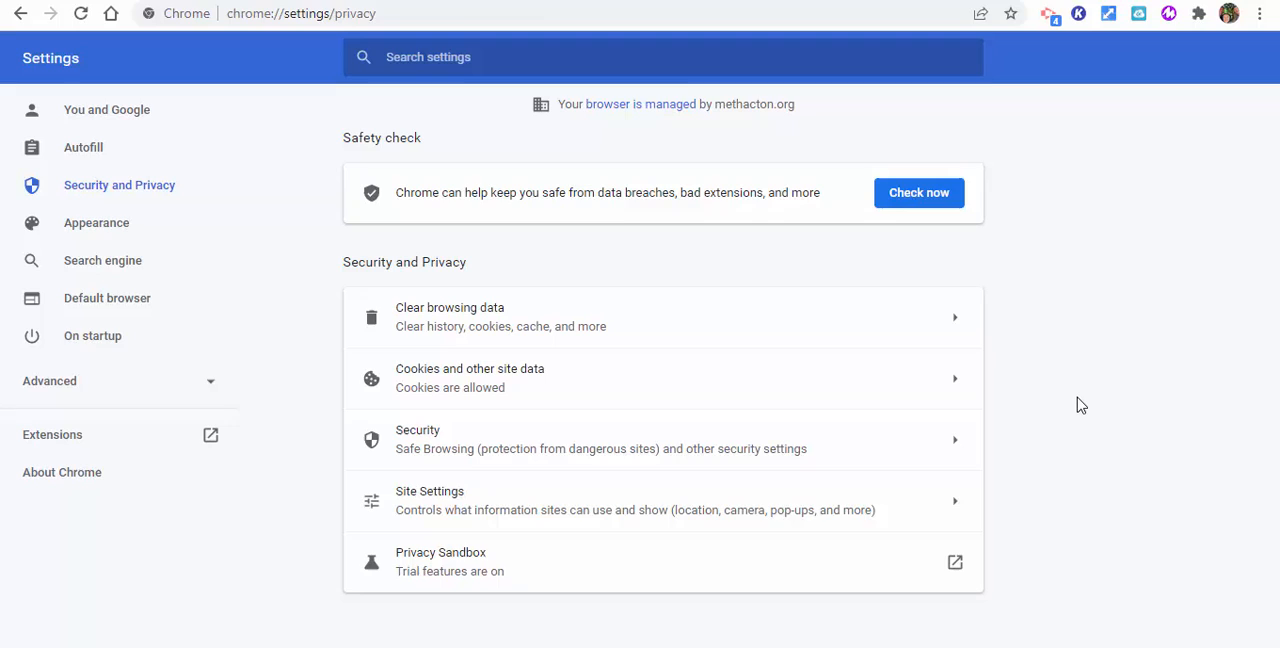